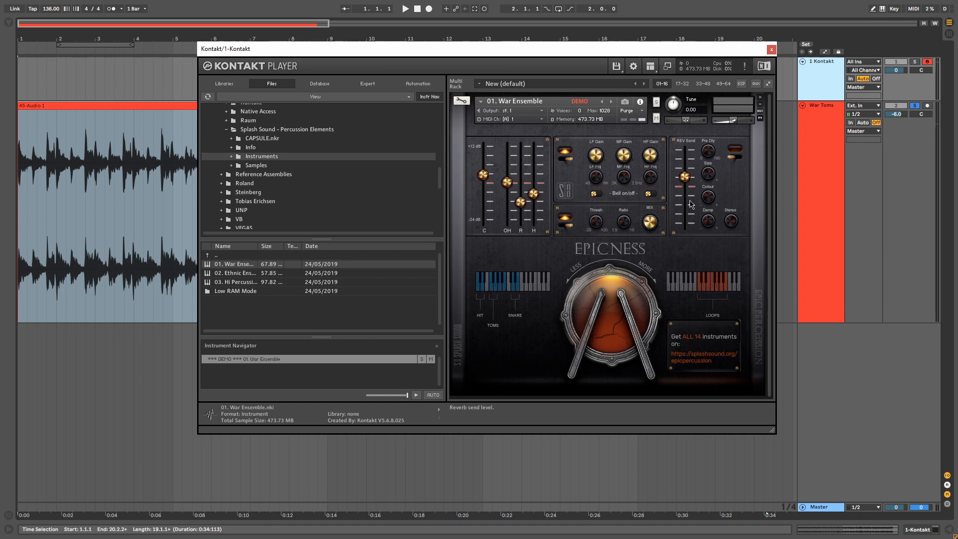
pyautogui.moveTo(442, 299)
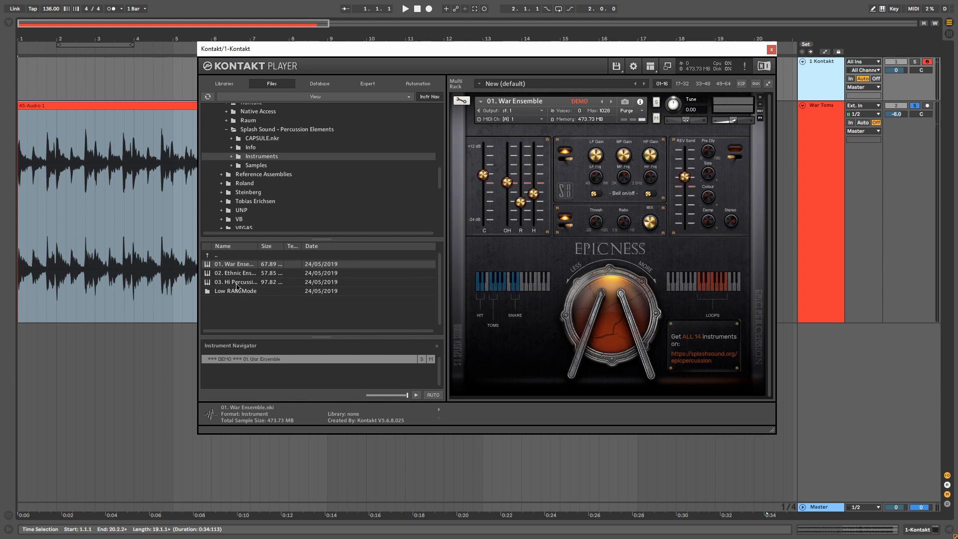
pyautogui.moveTo(236, 268)
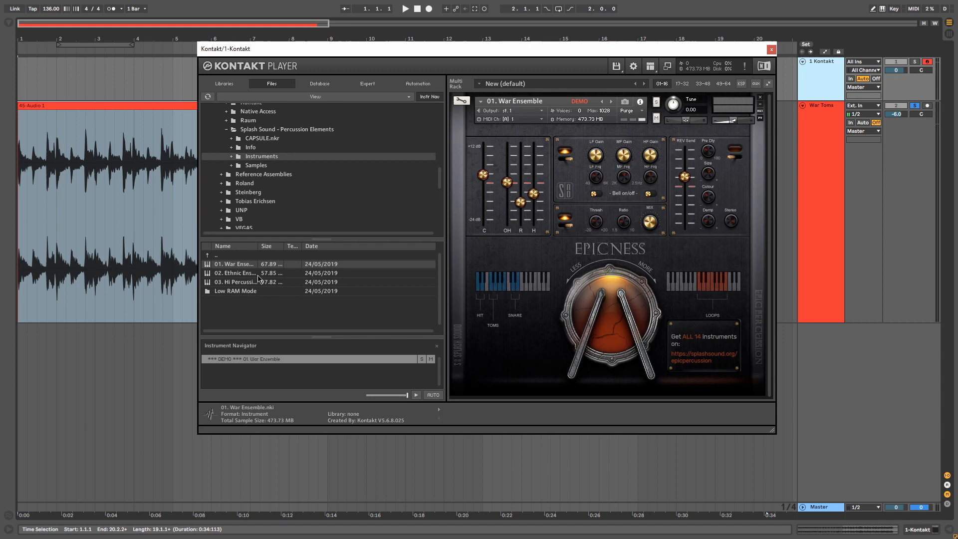
pyautogui.moveTo(252, 294)
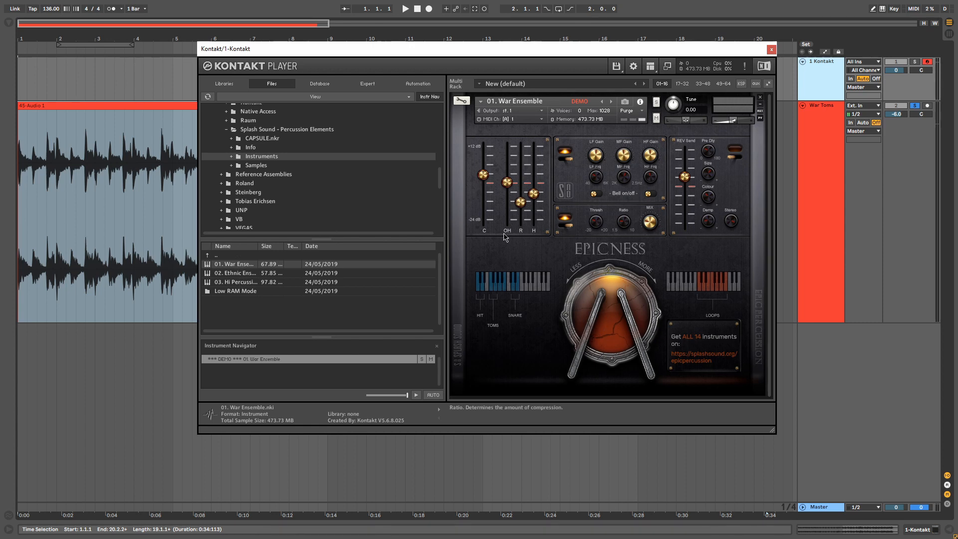
pyautogui.moveTo(227, 277)
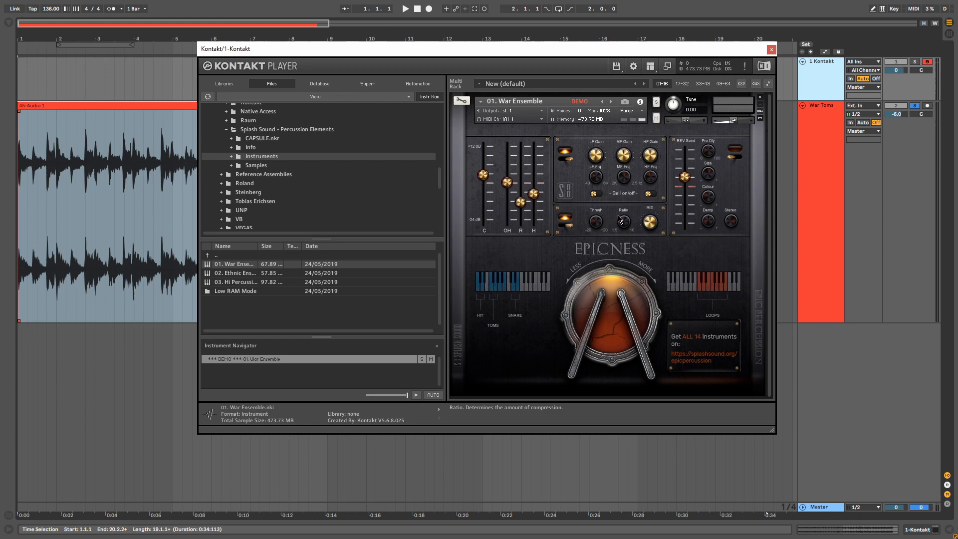
# Step: Close the Kontakt window to show the arrangement with the War Toms clip
pyautogui.click(770, 50)
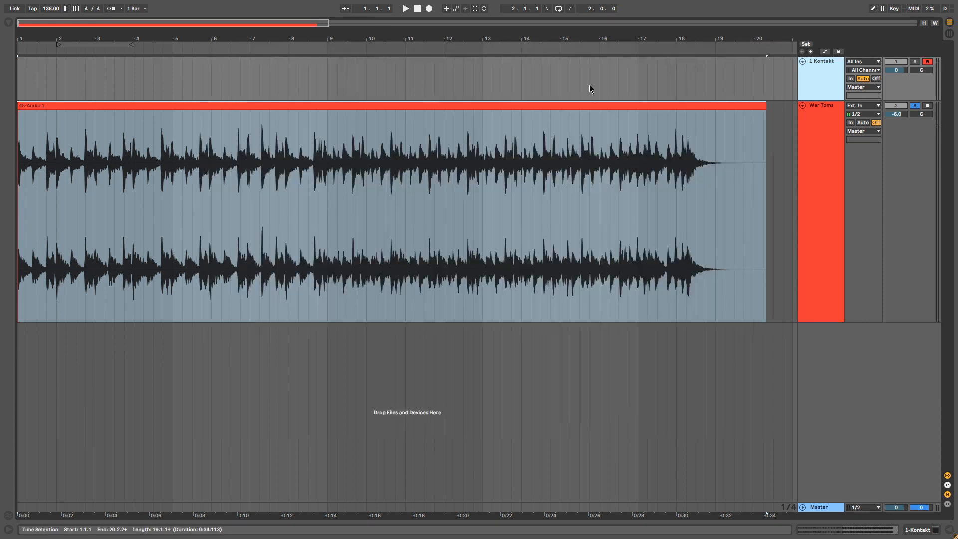
pyautogui.click(493, 107)
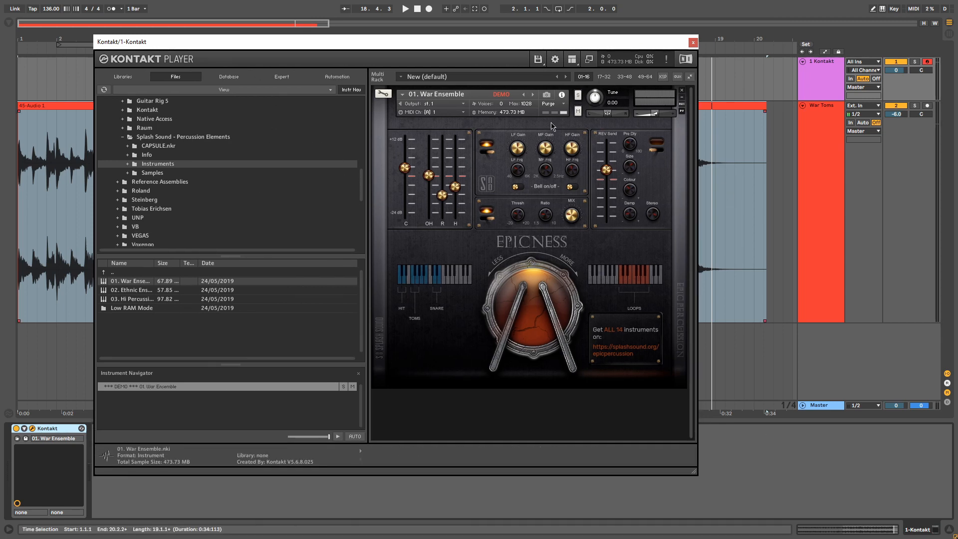
pyautogui.moveTo(393, 325)
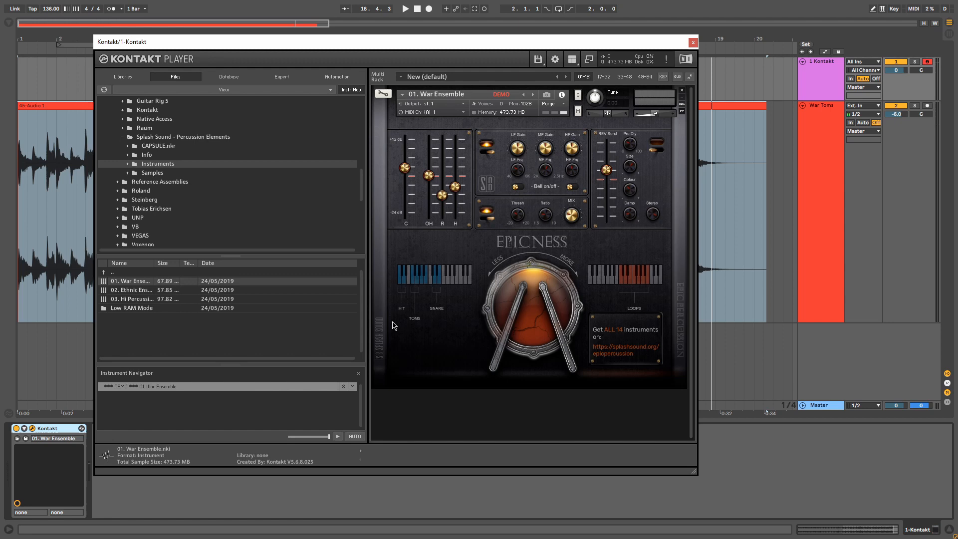
pyautogui.moveTo(407, 281)
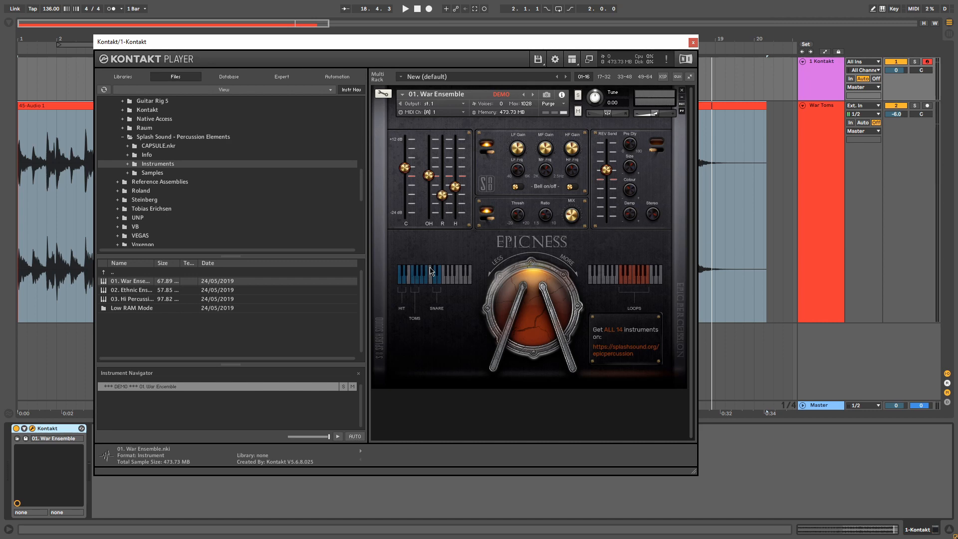
pyautogui.moveTo(415, 313)
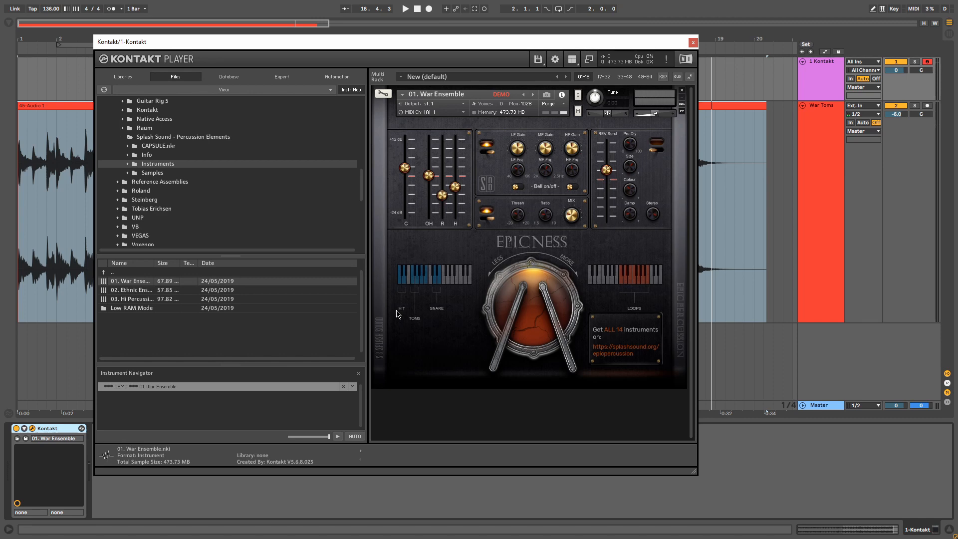
pyautogui.moveTo(391, 316)
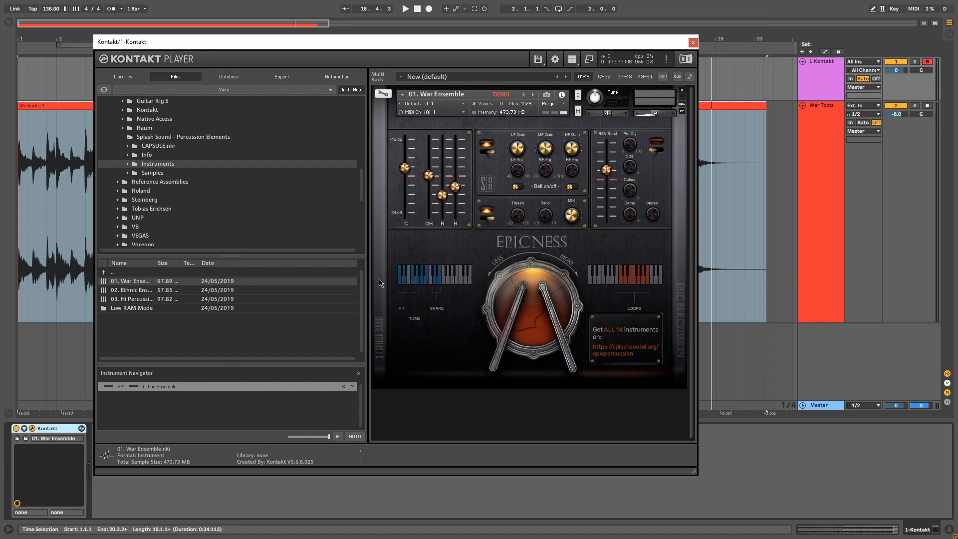
pyautogui.moveTo(409, 289)
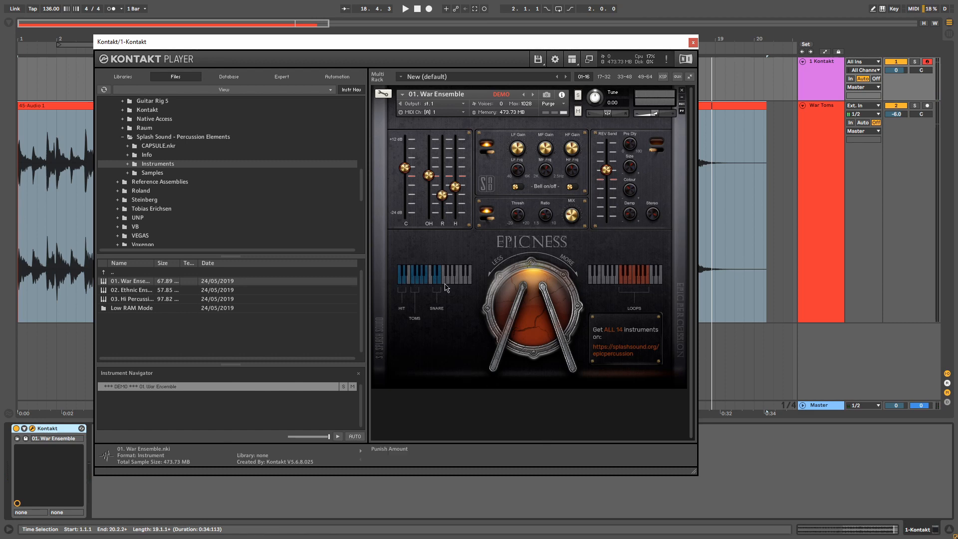
pyautogui.moveTo(455, 334)
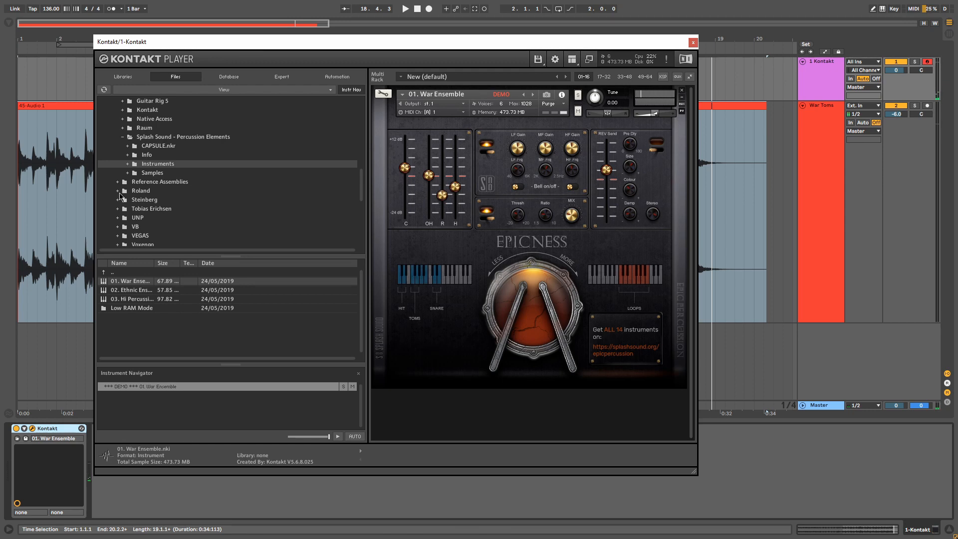
pyautogui.click(693, 42)
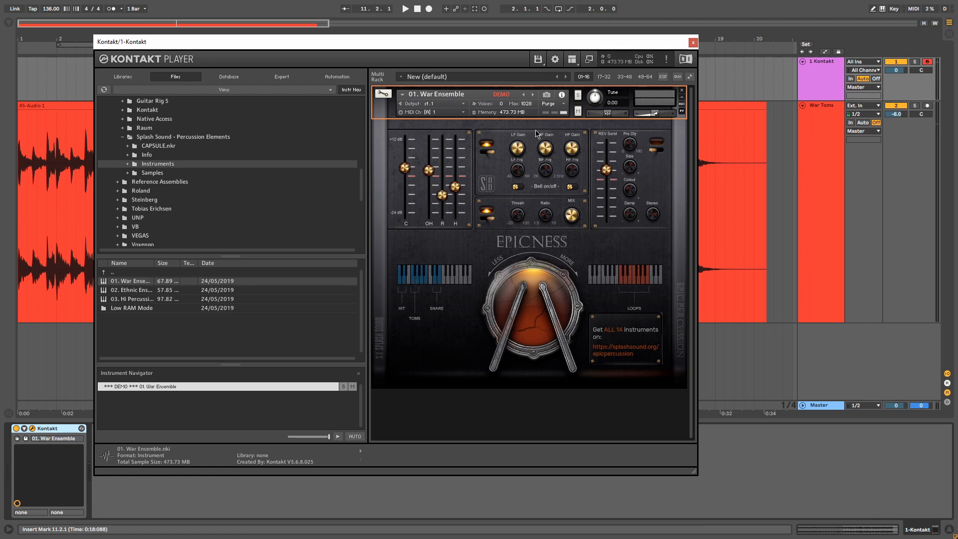
pyautogui.moveTo(416, 204)
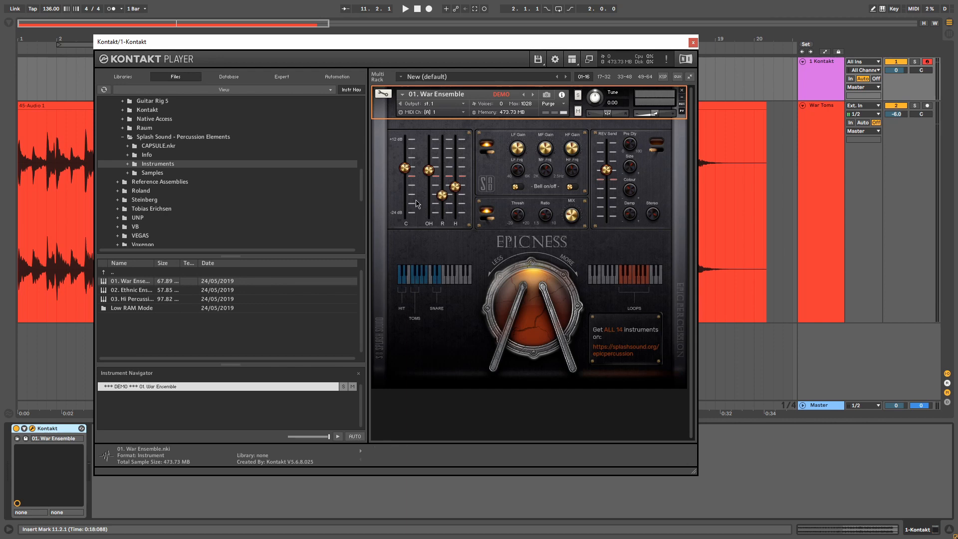
pyautogui.moveTo(405, 165)
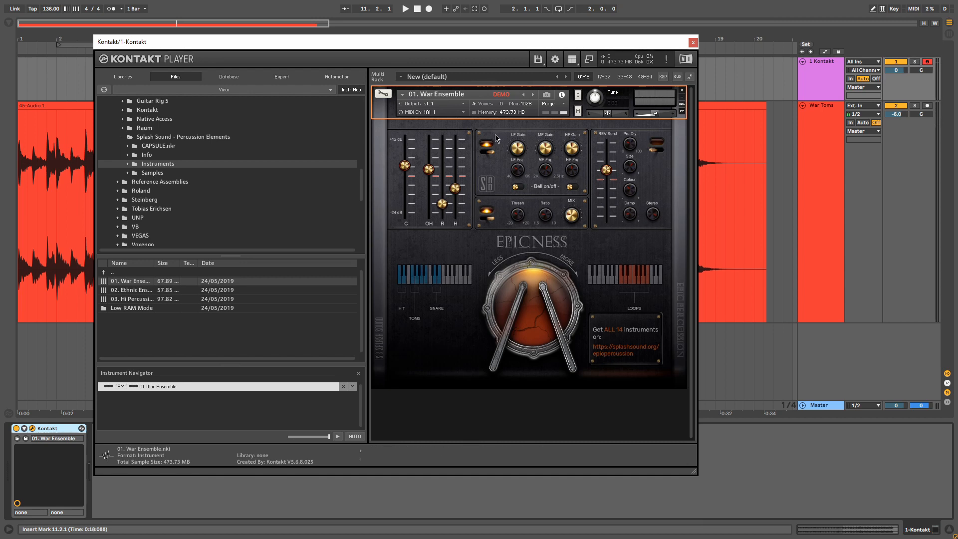
pyautogui.moveTo(532, 146)
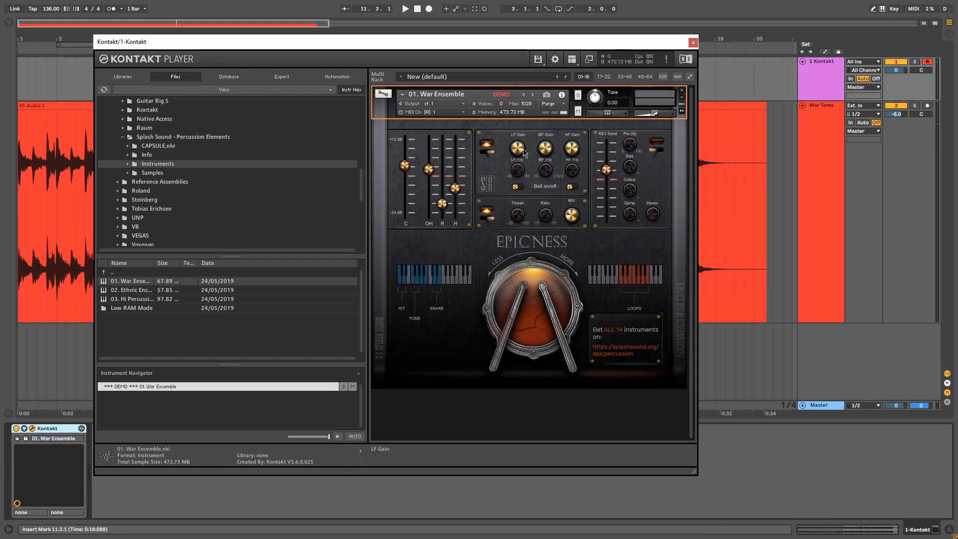
pyautogui.moveTo(580, 144)
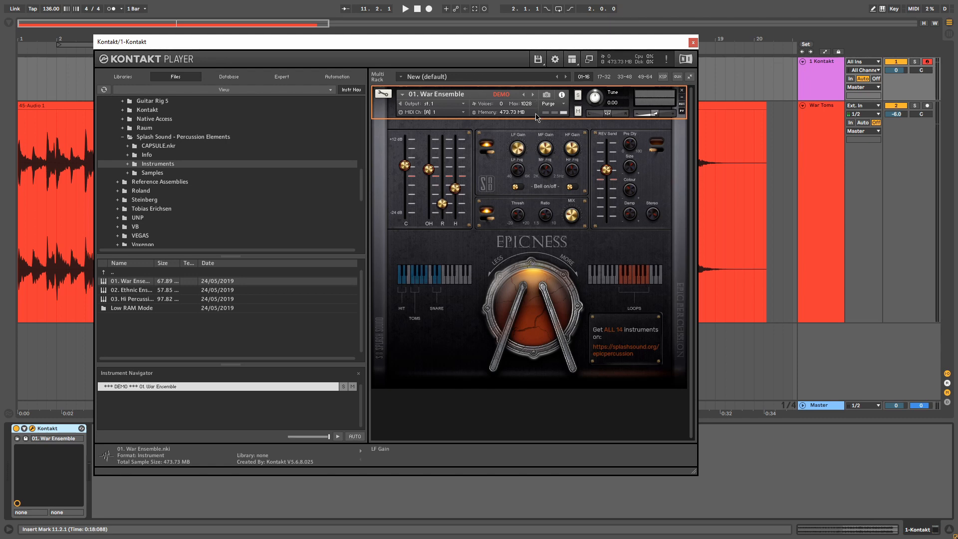
pyautogui.moveTo(523, 203)
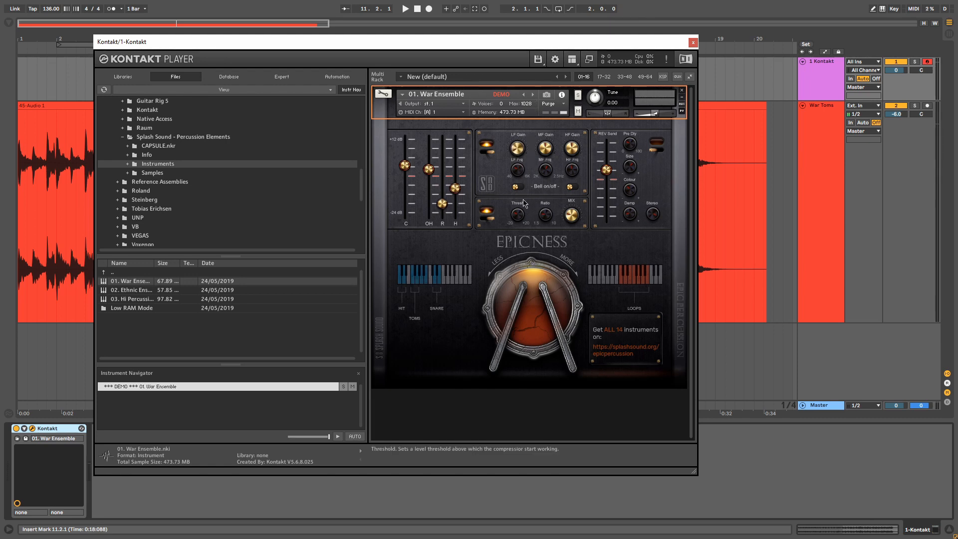
pyautogui.moveTo(516, 169)
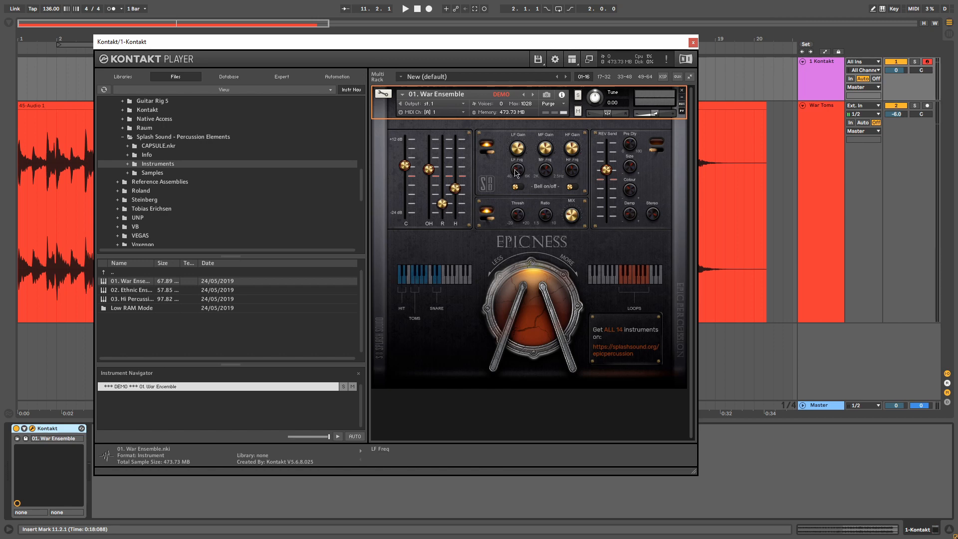
pyautogui.moveTo(519, 178)
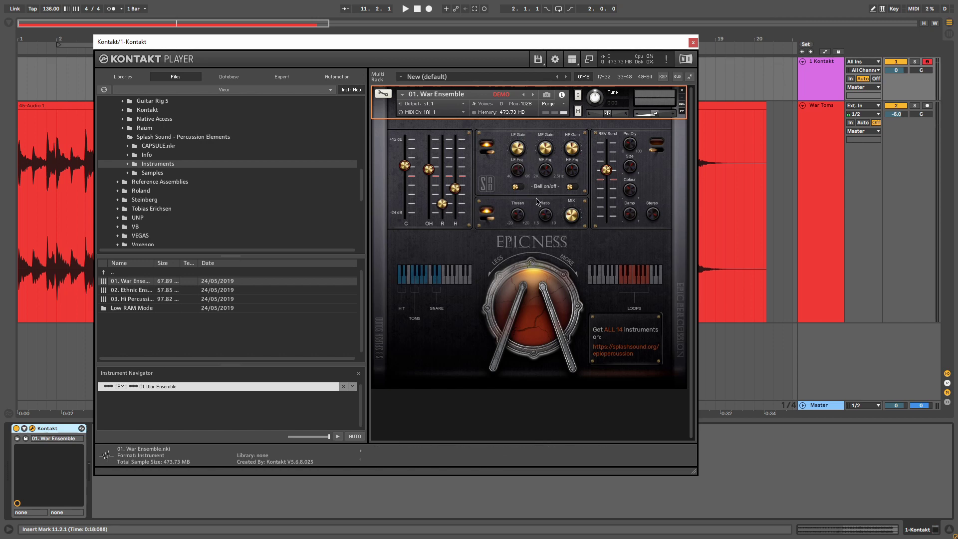
pyautogui.moveTo(574, 147)
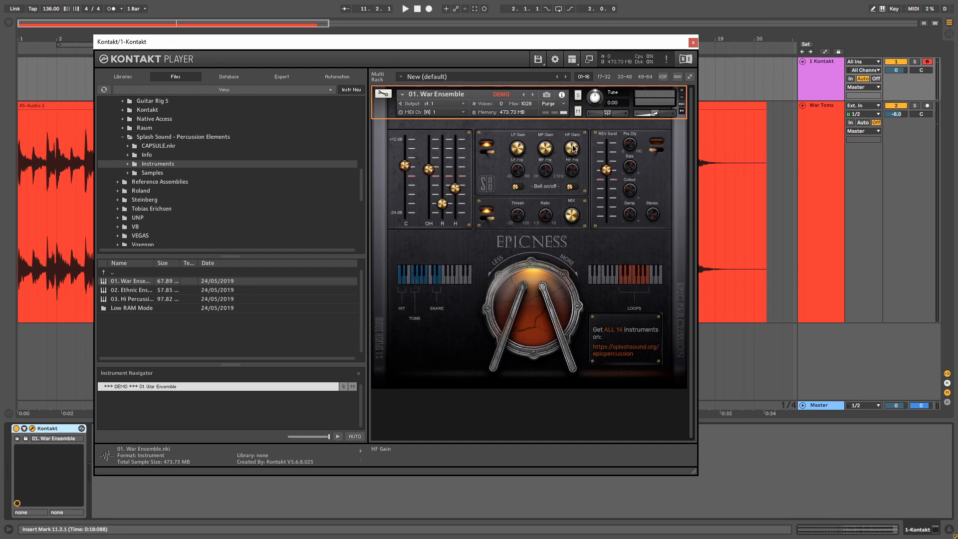
pyautogui.moveTo(519, 186)
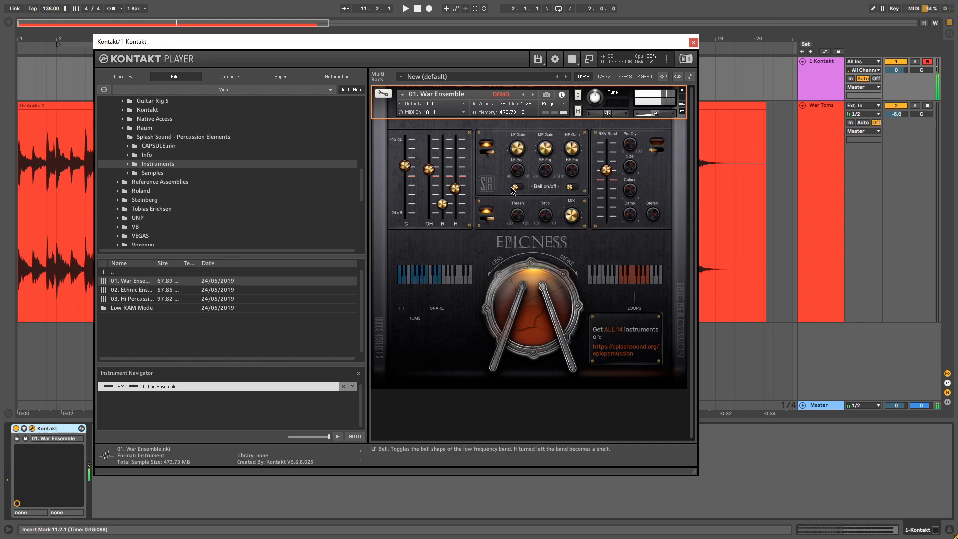
pyautogui.click(486, 146)
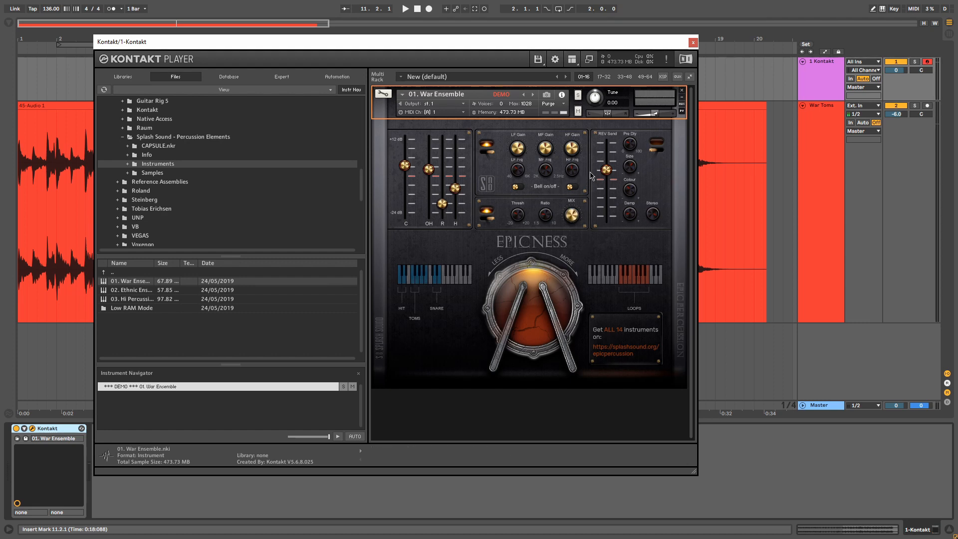
pyautogui.moveTo(512, 185)
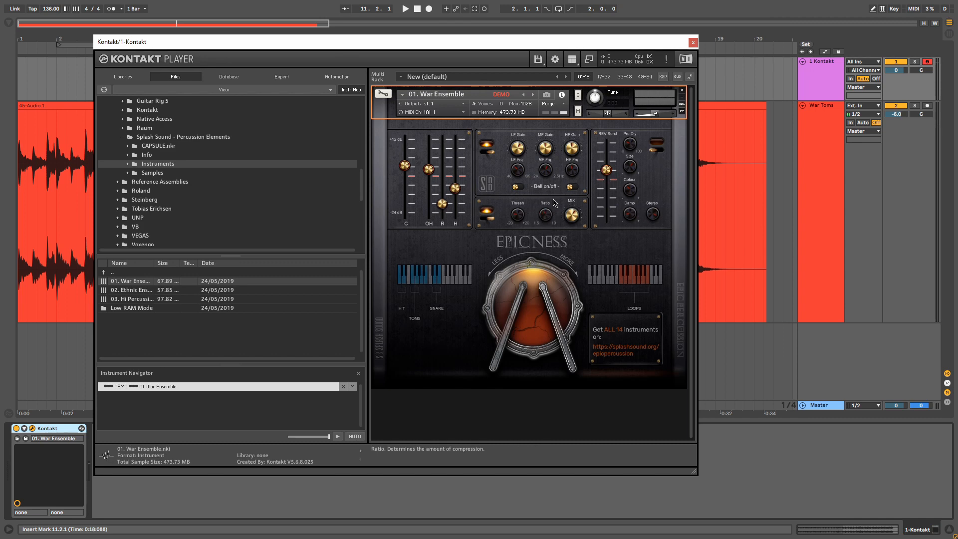
pyautogui.moveTo(526, 191)
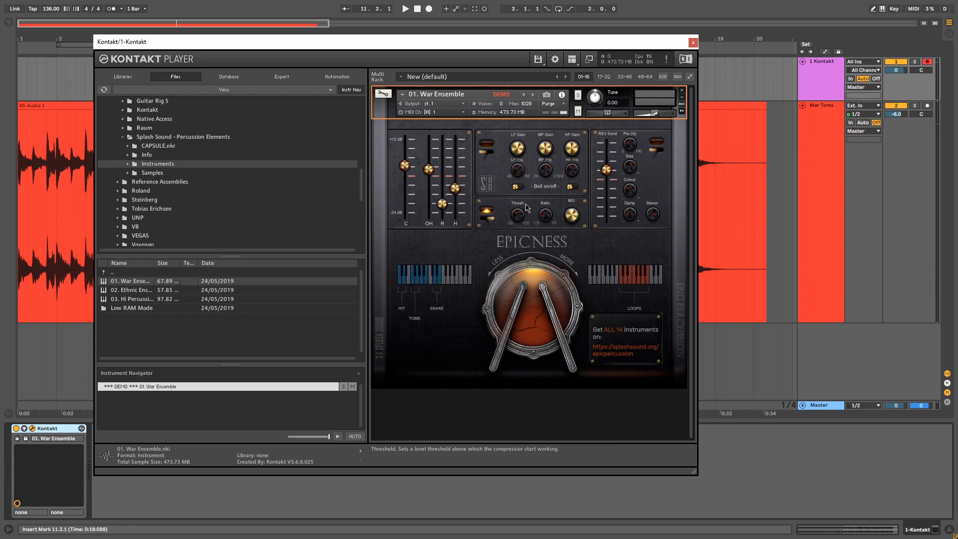
pyautogui.moveTo(527, 229)
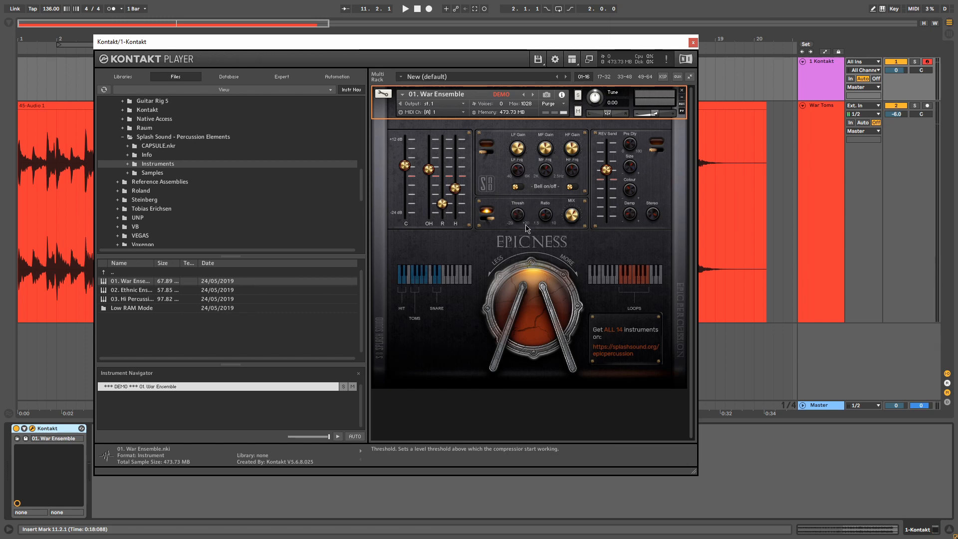
pyautogui.moveTo(568, 220)
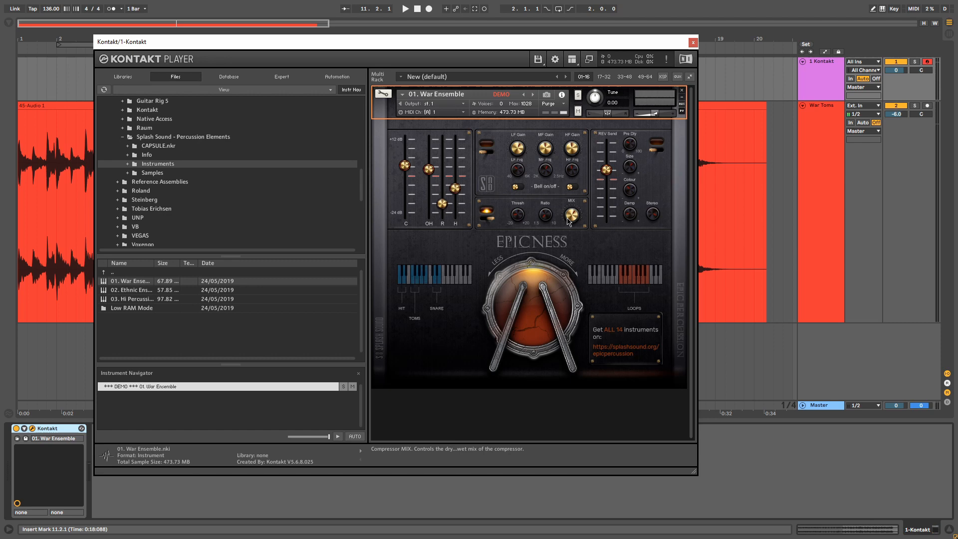
pyautogui.moveTo(554, 221)
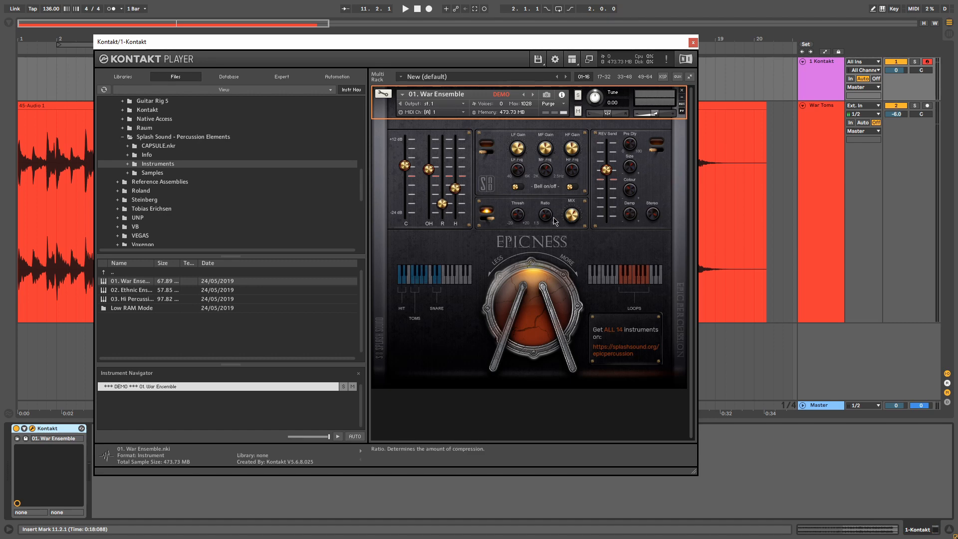
pyautogui.moveTo(573, 213)
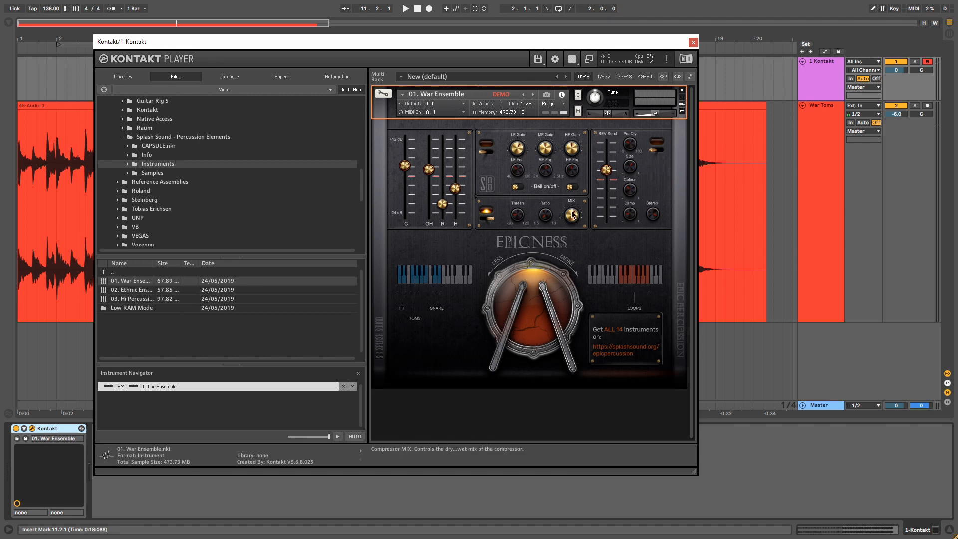
pyautogui.moveTo(544, 215)
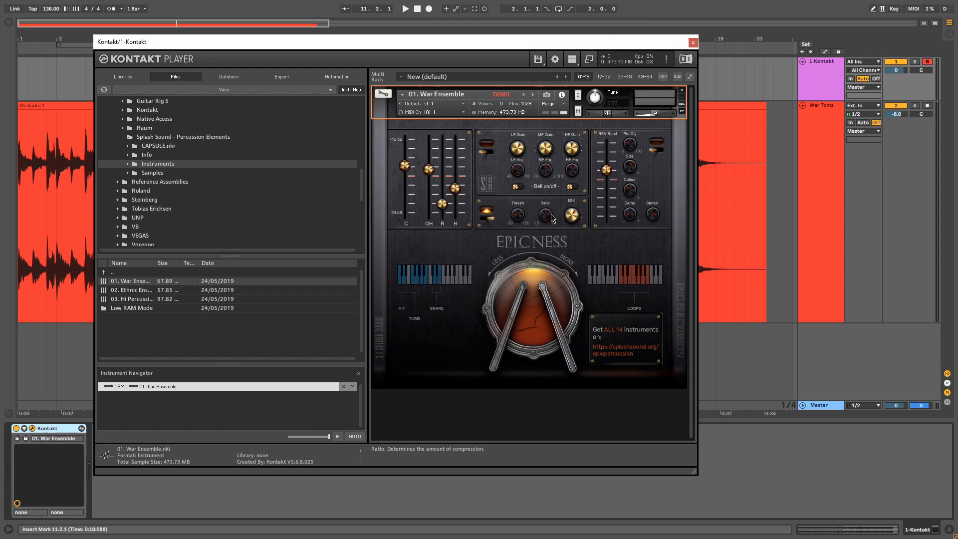
pyautogui.moveTo(555, 267)
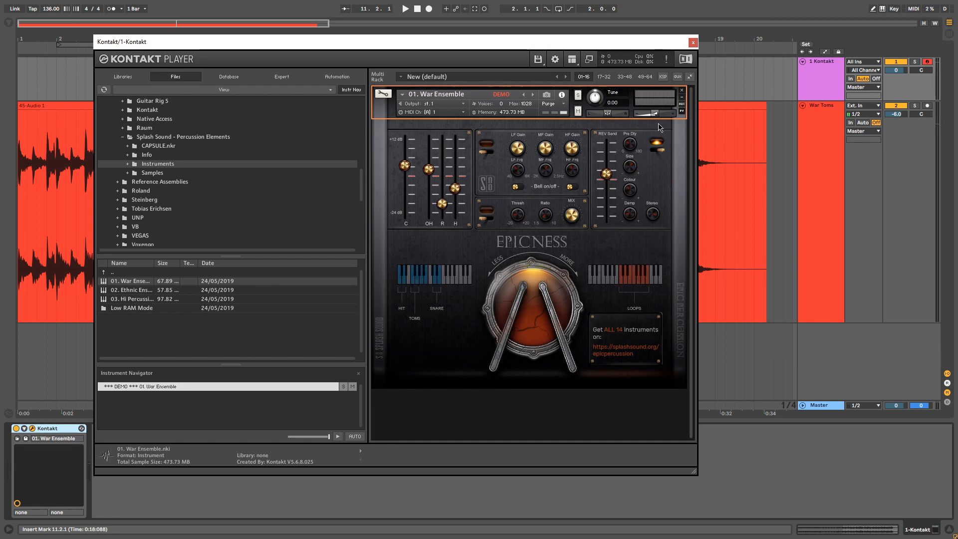
pyautogui.moveTo(628, 149)
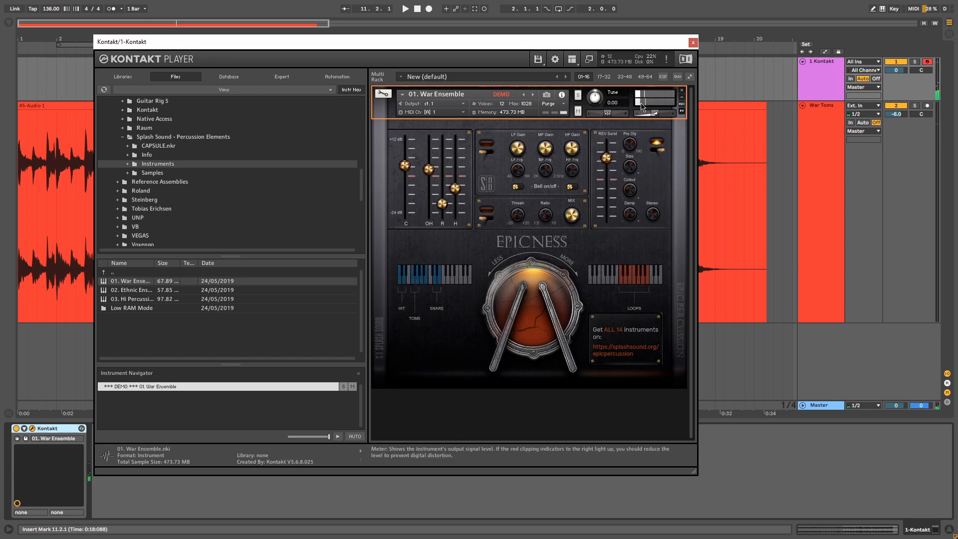
pyautogui.moveTo(629, 142)
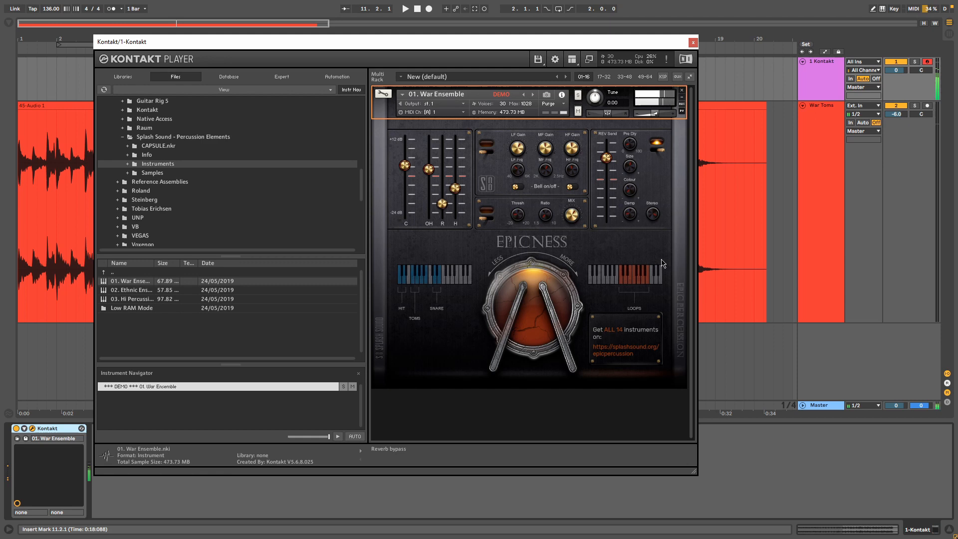
pyautogui.moveTo(633, 165)
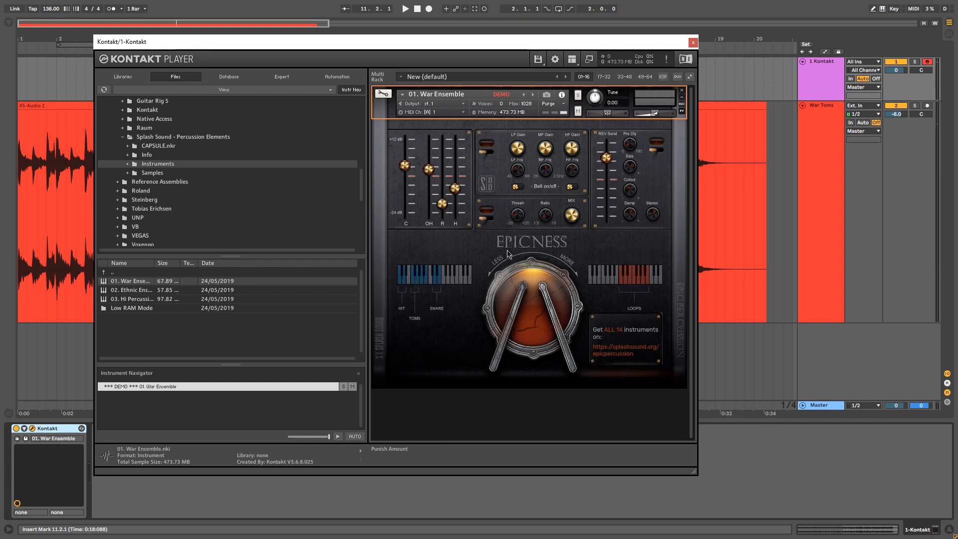
pyautogui.moveTo(513, 253)
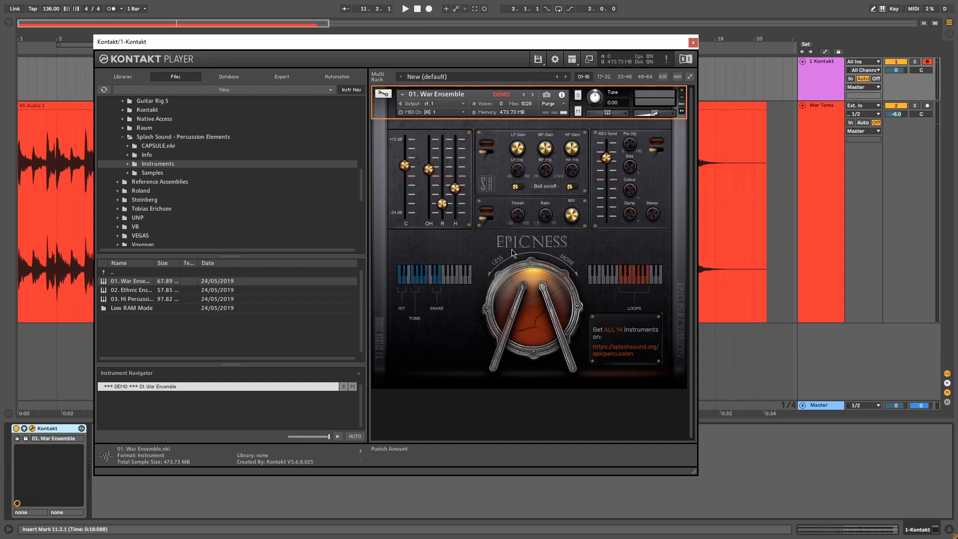
pyautogui.moveTo(579, 258)
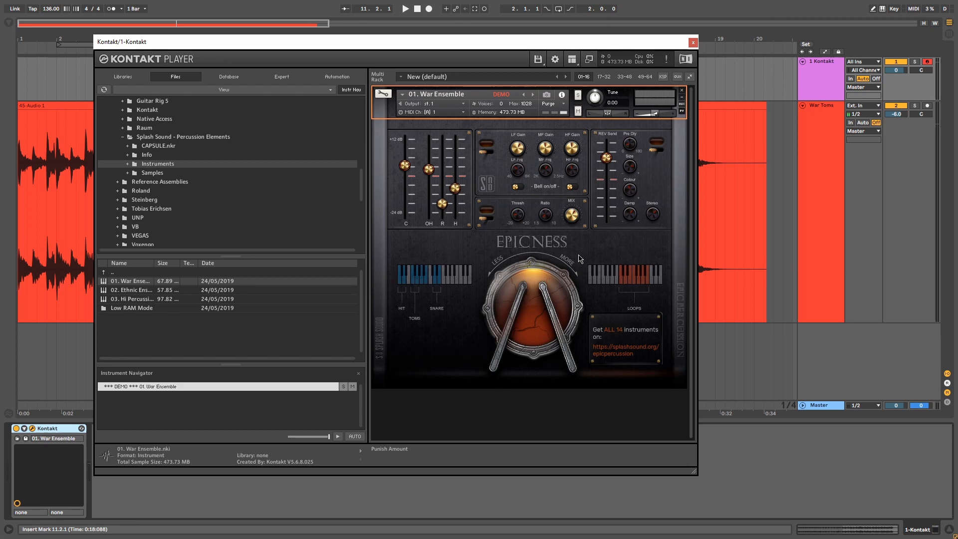
pyautogui.moveTo(592, 286)
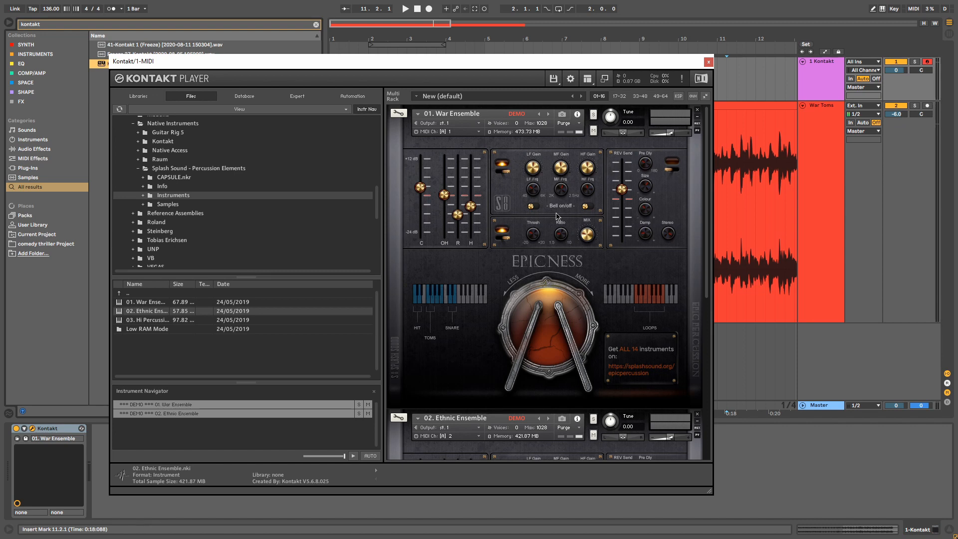
pyautogui.moveTo(513, 121)
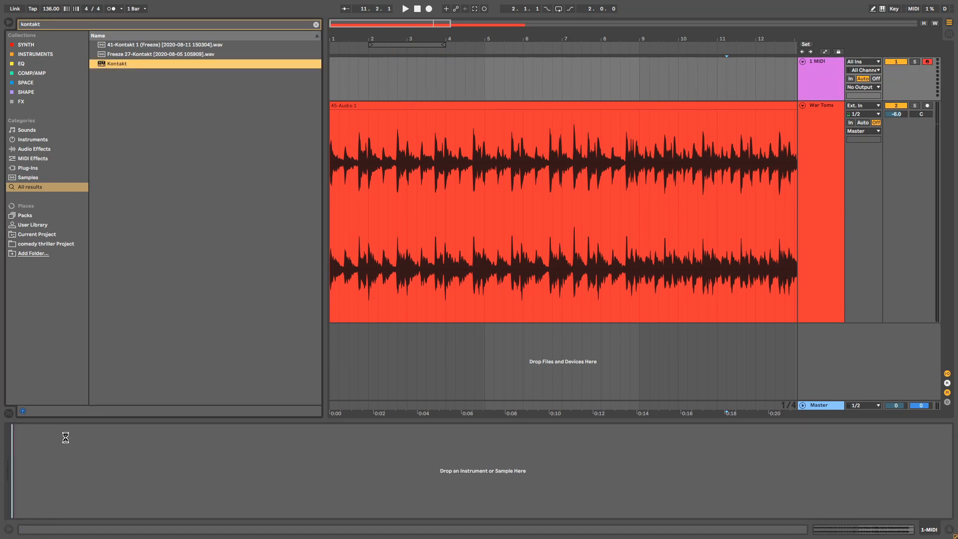
# Step: Load a Kontakt device on the MIDI track with the 01. War Ensemble instrument
pyautogui.doubleClick(116, 64)
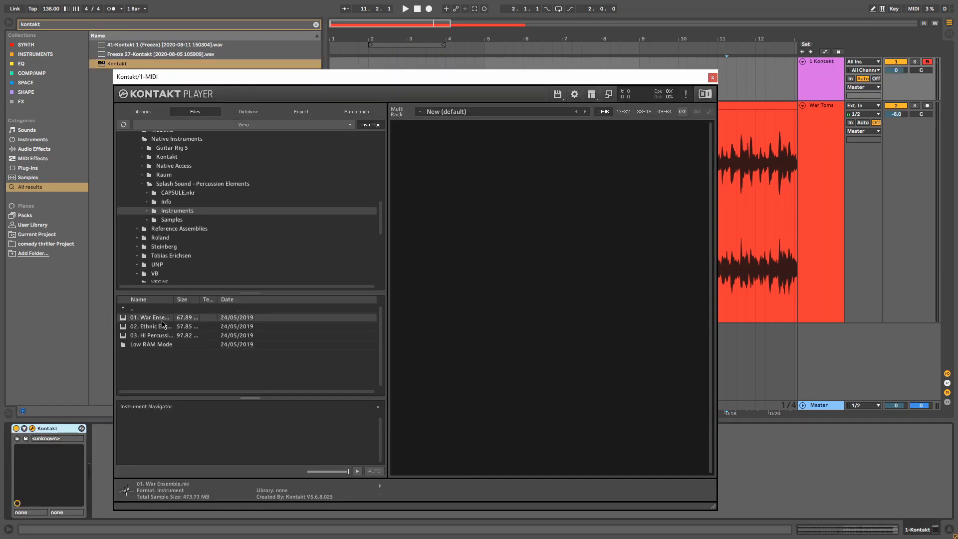
pyautogui.doubleClick(150, 317)
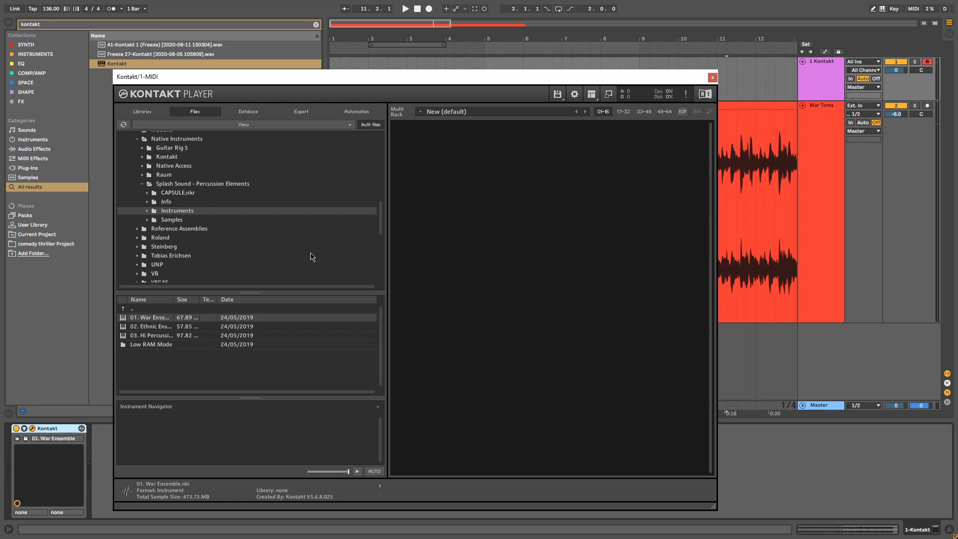
pyautogui.doubleClick(149, 318)
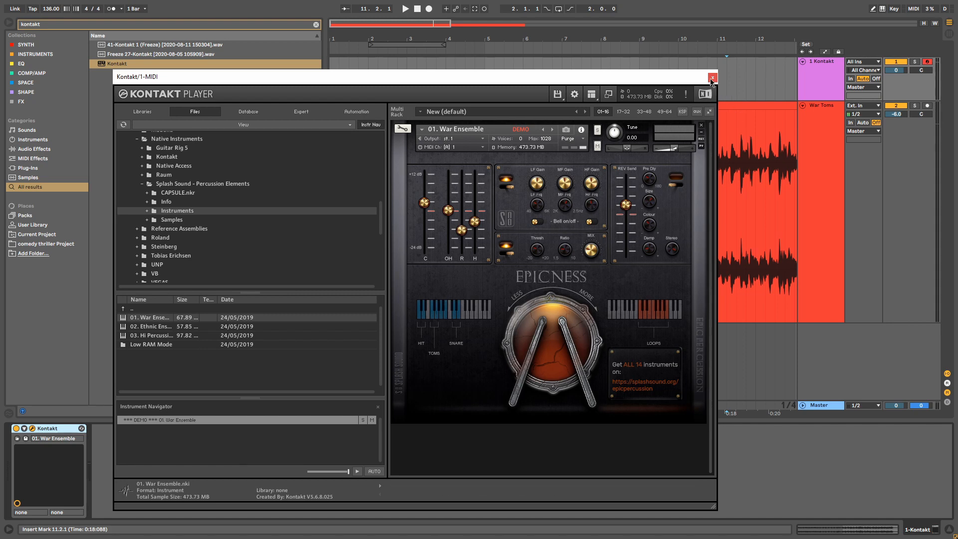
# Step: Close the Kontakt window, leaving the 1 Kontakt track hosting War Ensemble
pyautogui.click(713, 78)
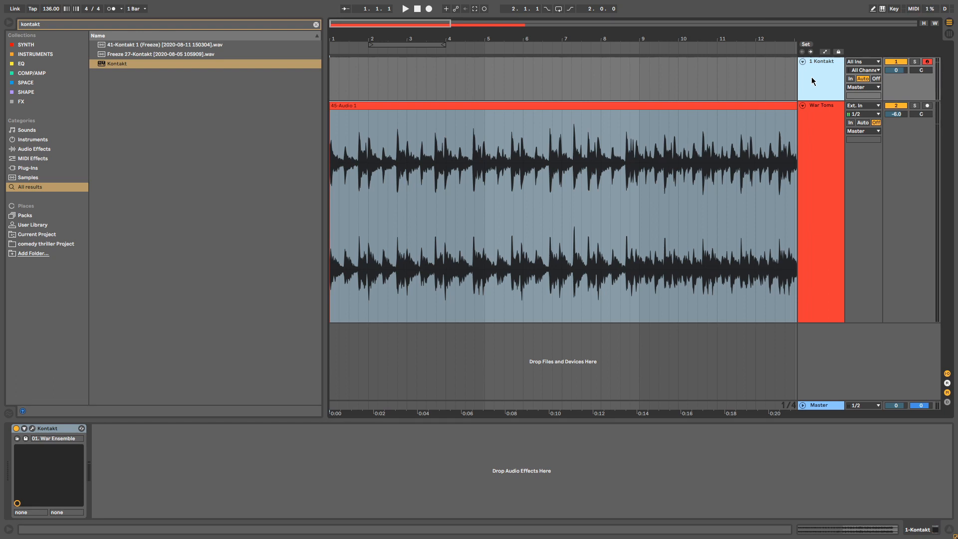
pyautogui.moveTo(808, 78)
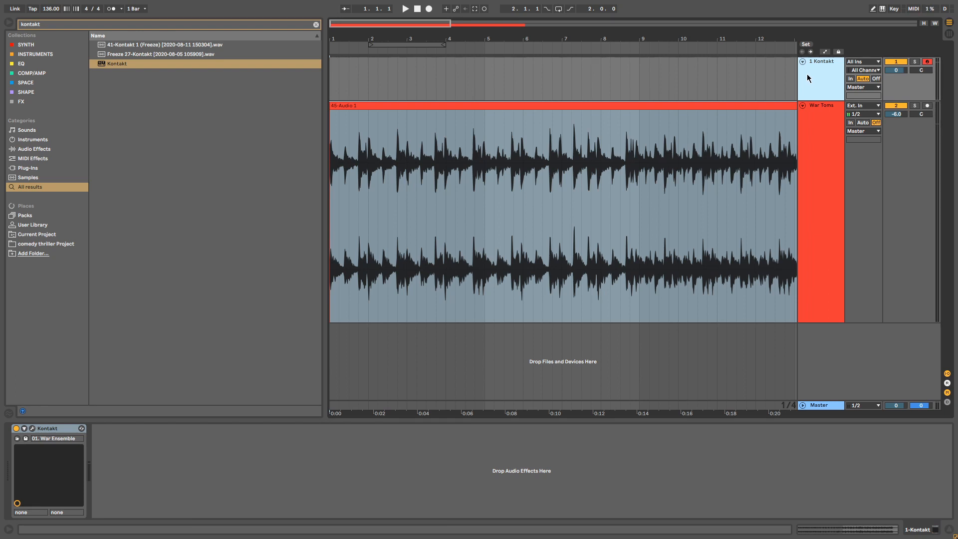